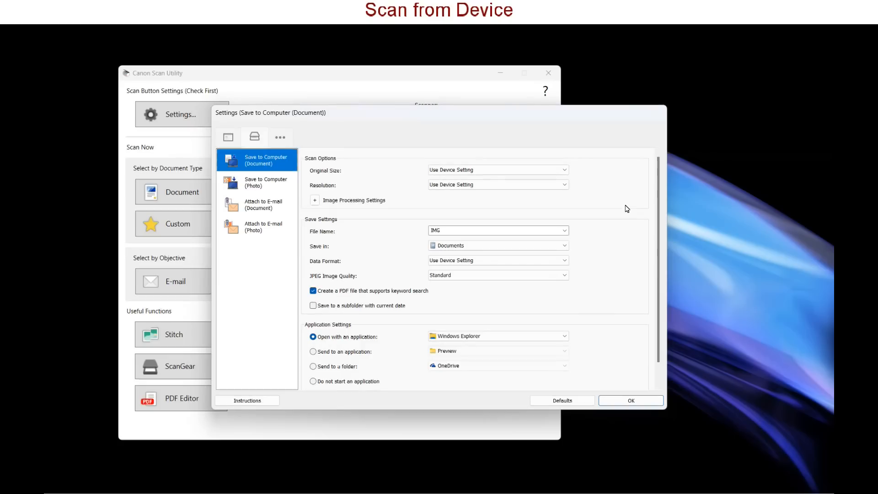
mouse_move(624, 210)
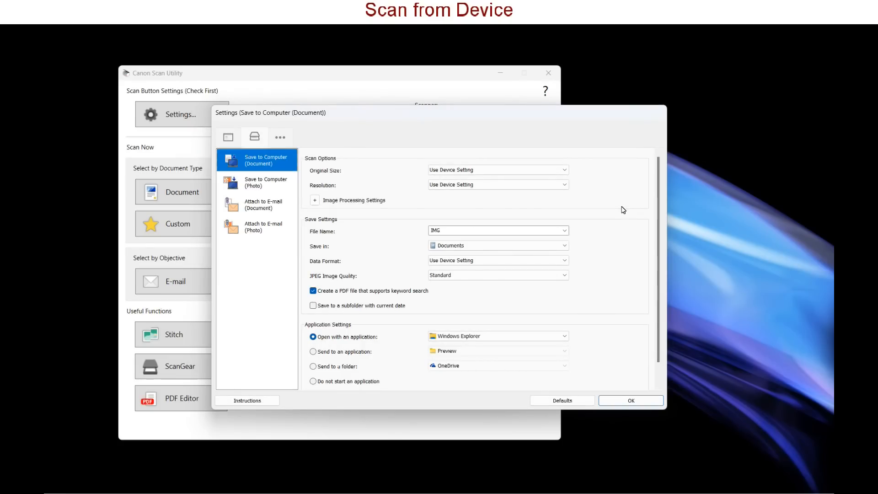
Send scans to PRINTCLOUD2024 with Document as the document type
click(565, 170)
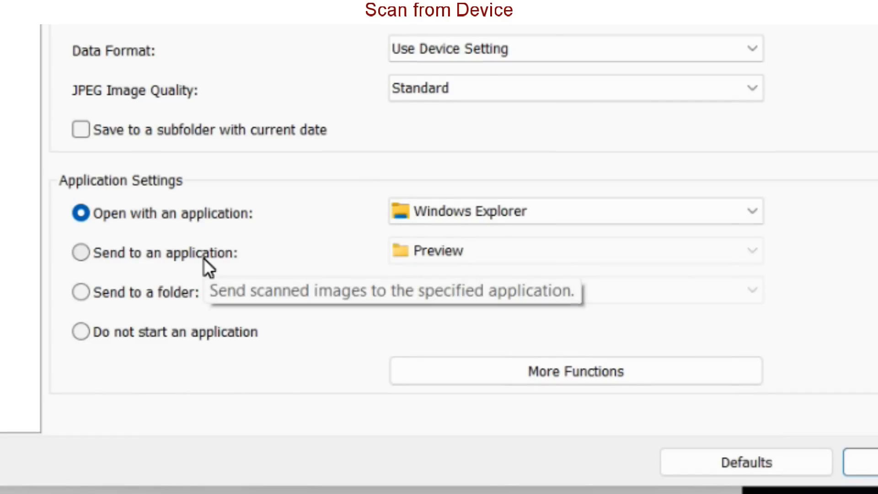
click(81, 252)
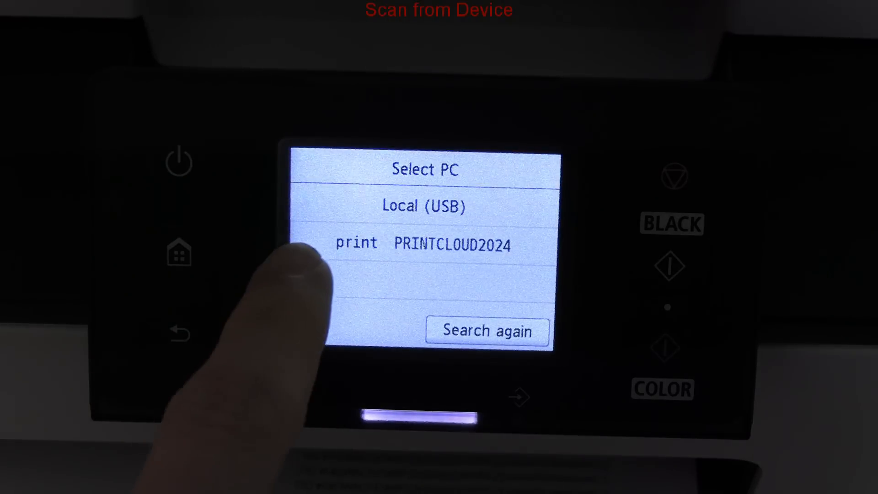
click(423, 244)
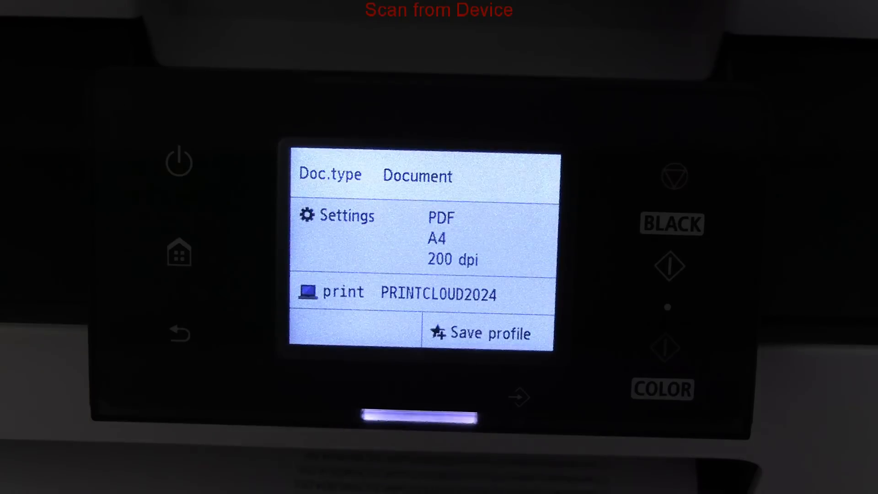
click(417, 176)
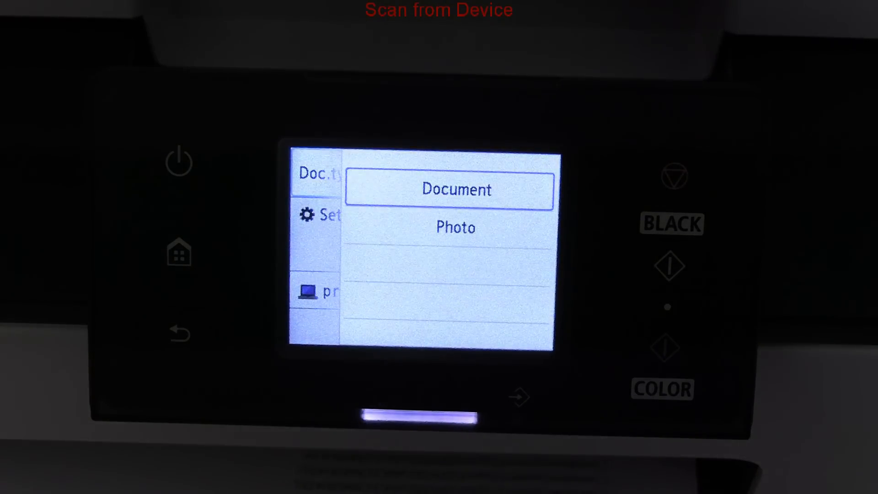
click(455, 190)
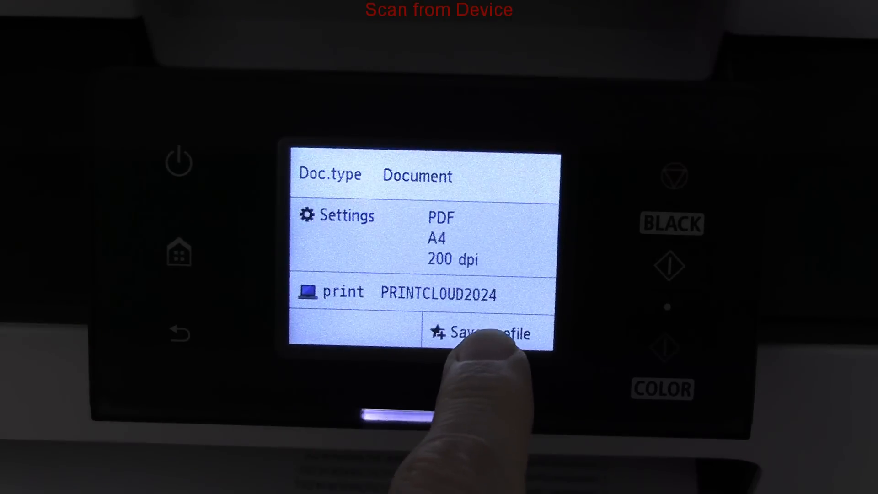
Register the Document/PDF/A4/200 dpi settings as preset '#1 SCAN pc'
click(336, 216)
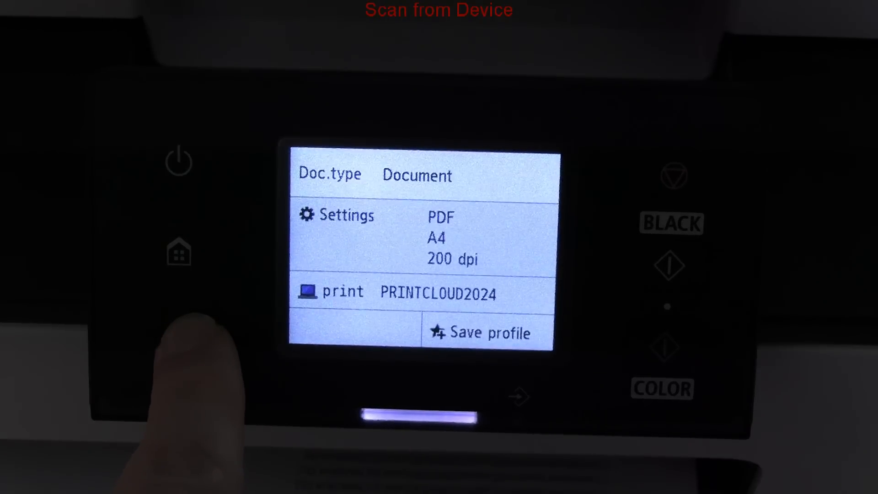
click(481, 332)
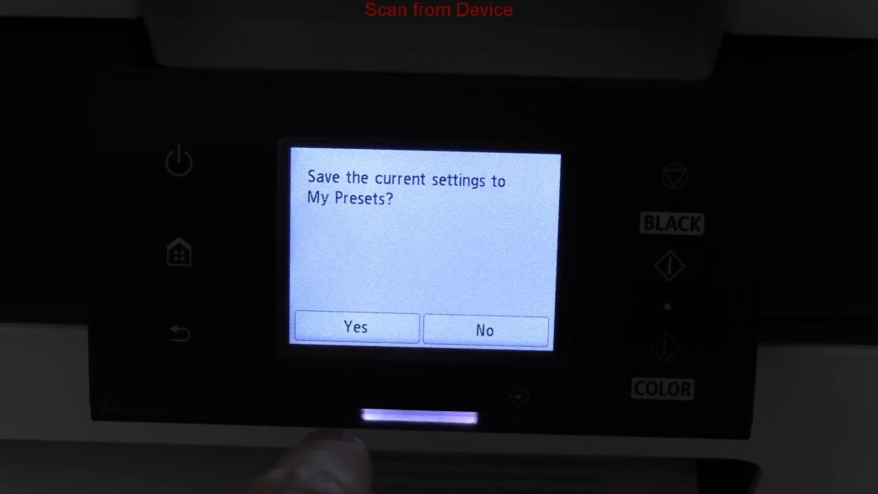
click(355, 328)
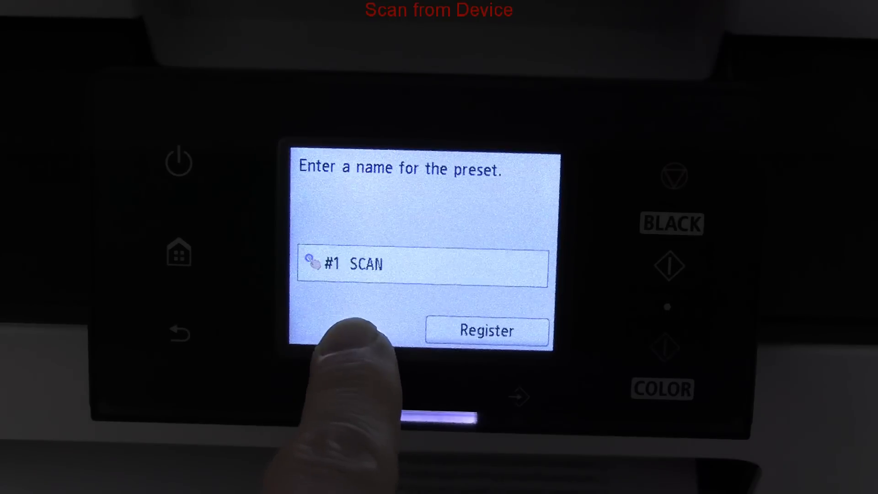
click(420, 265)
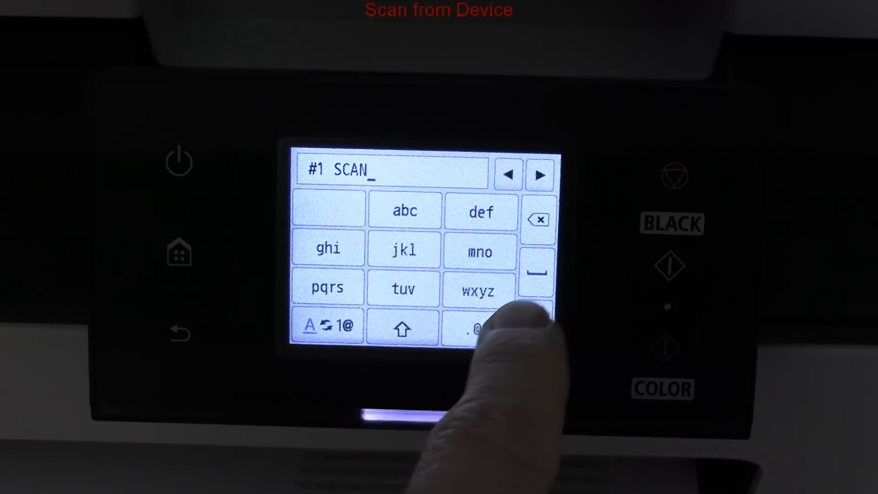
click(330, 287)
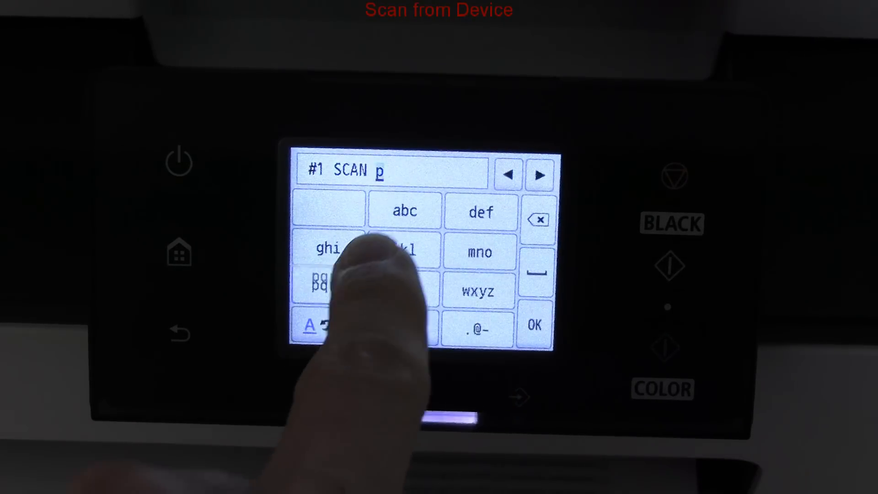
click(404, 211)
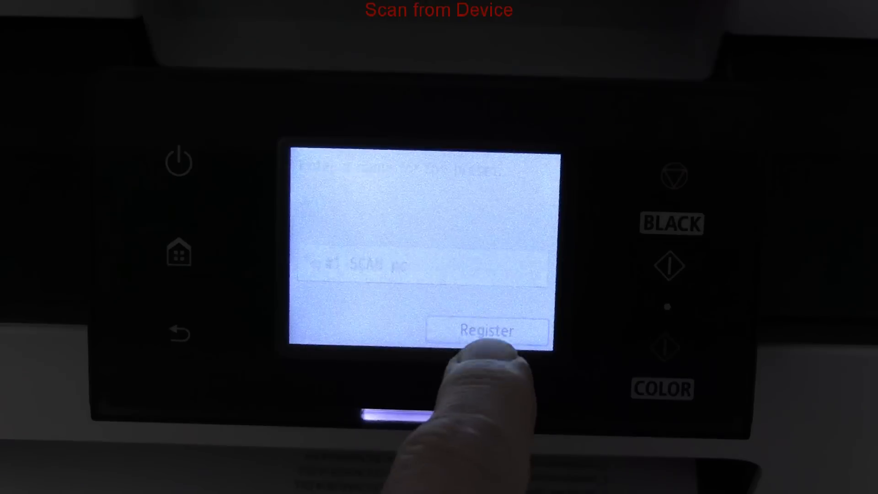
click(487, 331)
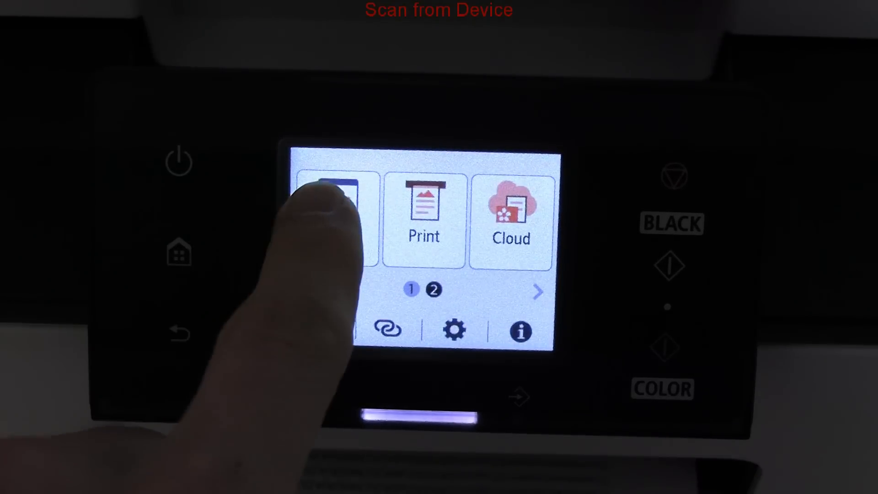
Scan from the printer and open IMG_20240307_0001 in the Documents folder
click(336, 224)
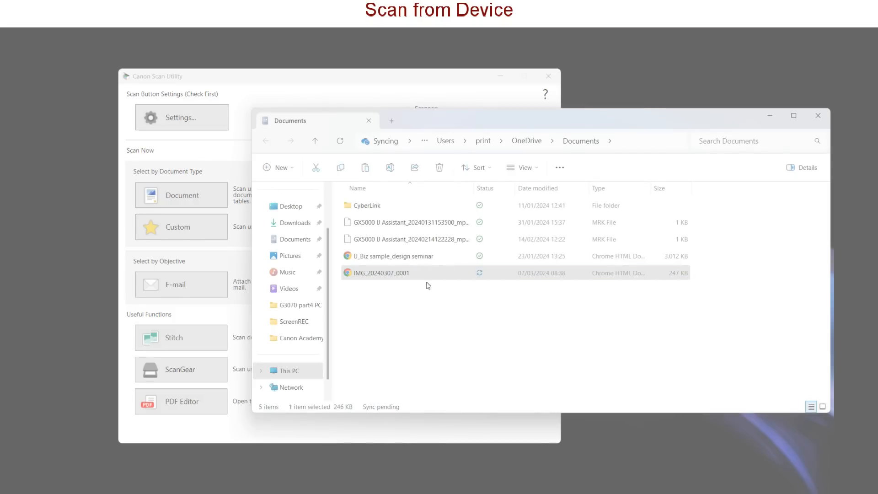
double_click(382, 273)
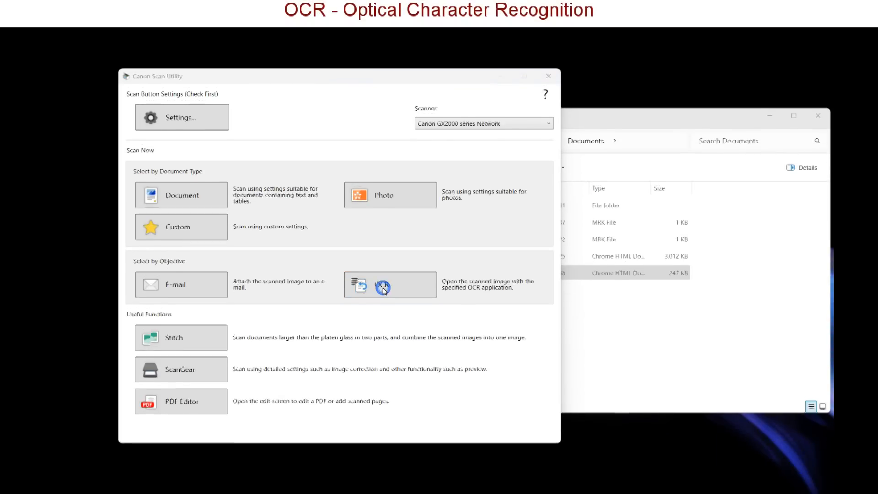
OCR-scan the test page into editable Notepad text (IMG_20240307_0002)
click(383, 284)
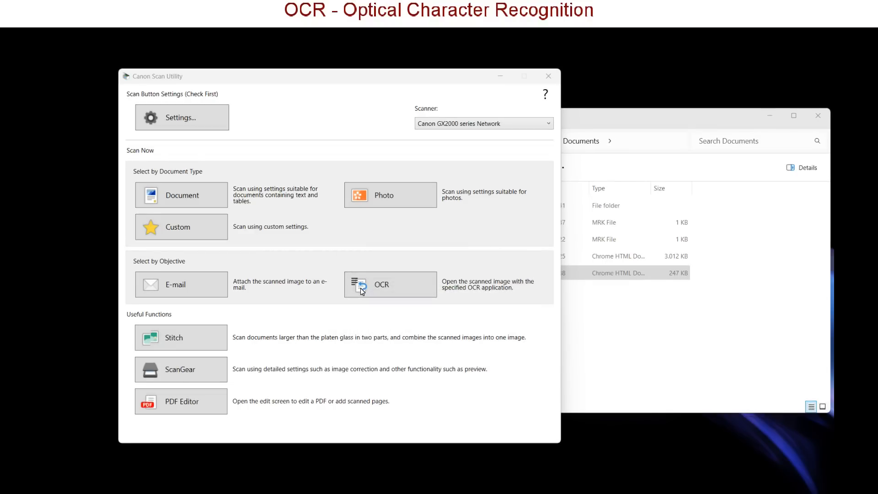
click(389, 284)
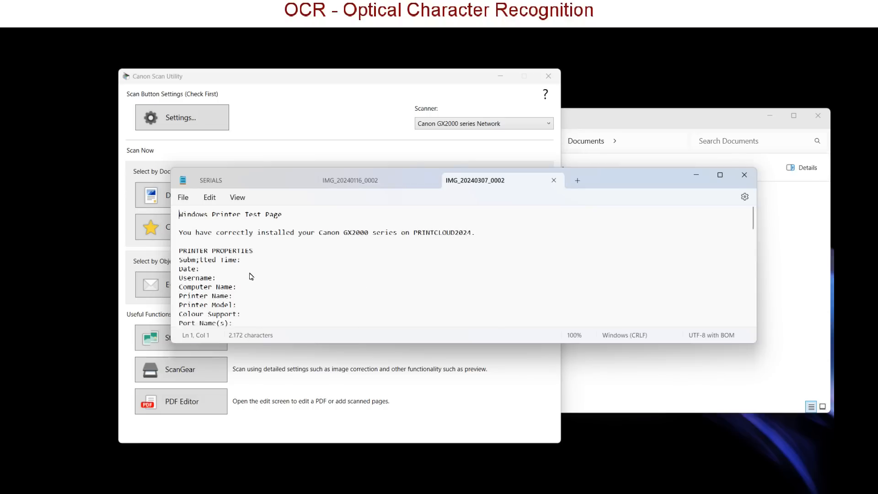
scroll(down, 3)
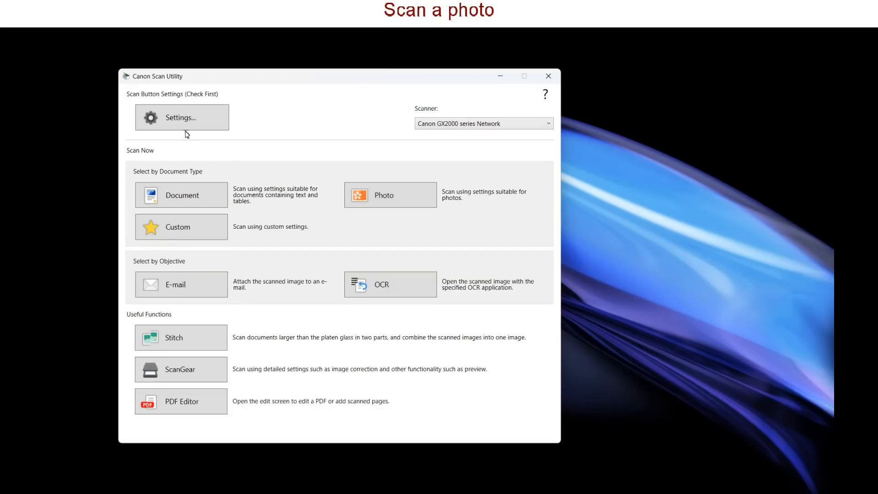
Preview the motocross photo in ScanGear and bring up Advanced Mode
click(181, 117)
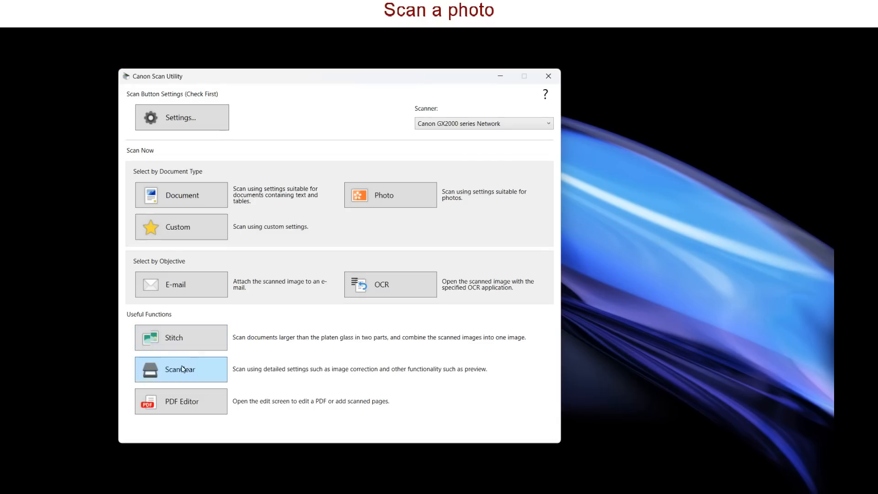
click(180, 369)
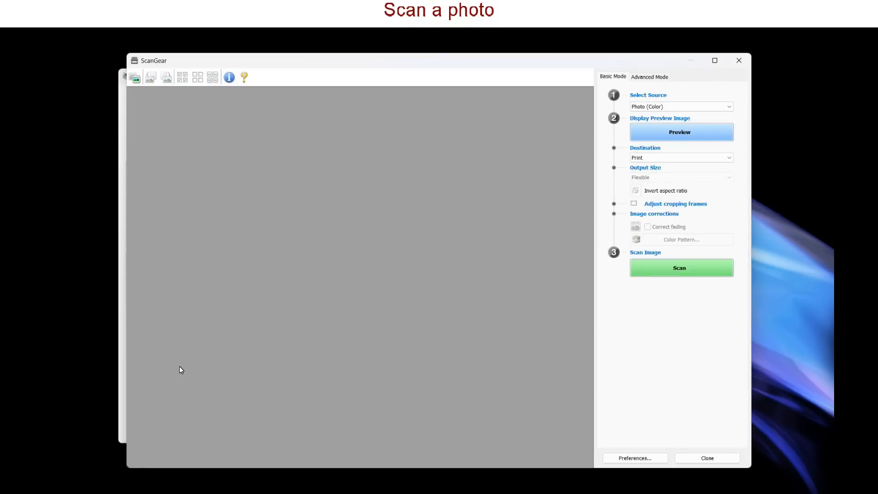
mouse_move(680, 131)
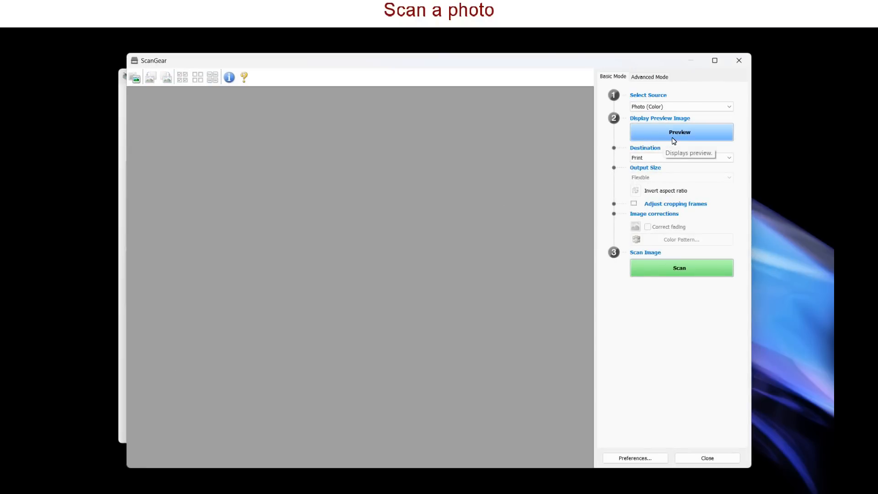
click(681, 132)
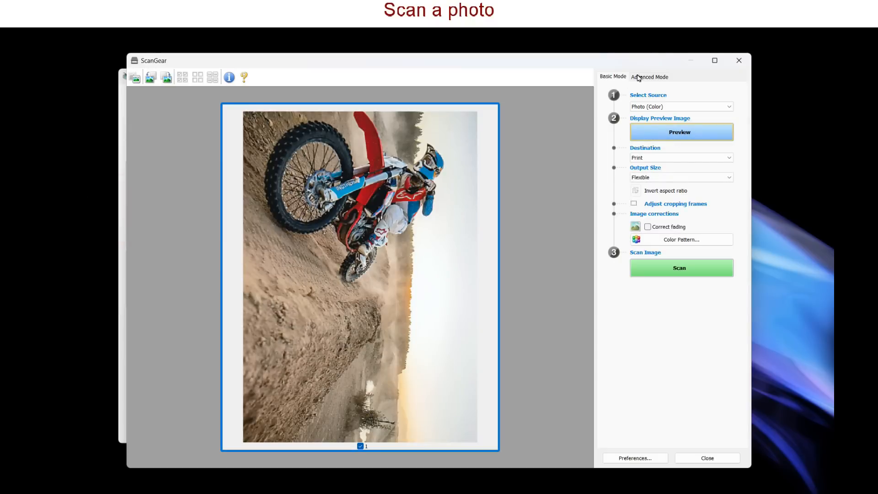
click(649, 77)
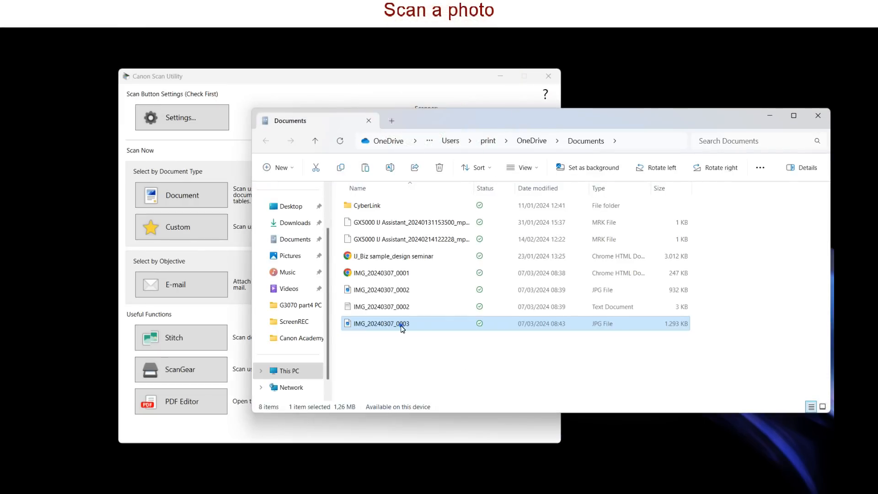
Open IMG_20240307_0003.jpg in Photos and maximize the window
double_click(382, 323)
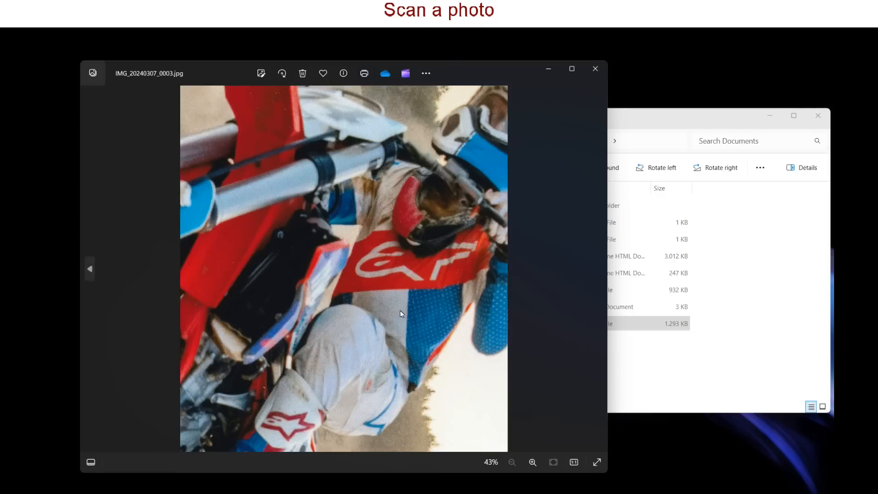
click(572, 68)
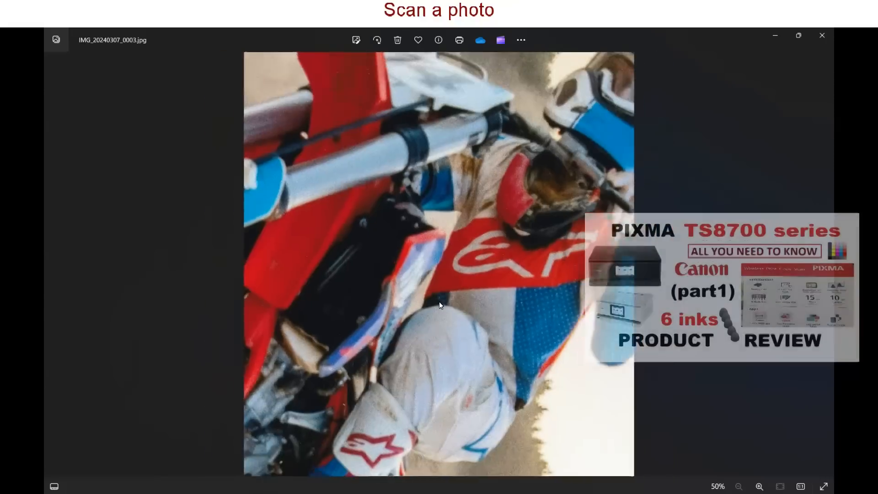
click(377, 40)
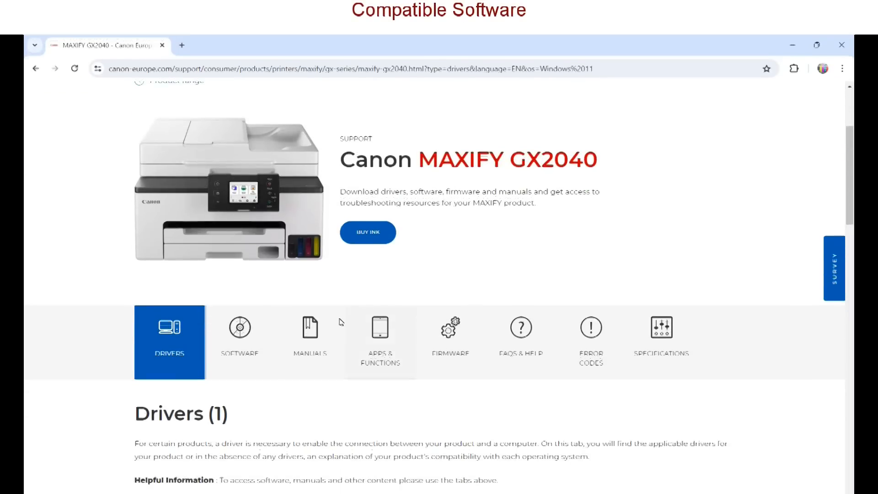
Show the GX2040 software downloads and browse down to Quick Utility Toolbox
click(240, 336)
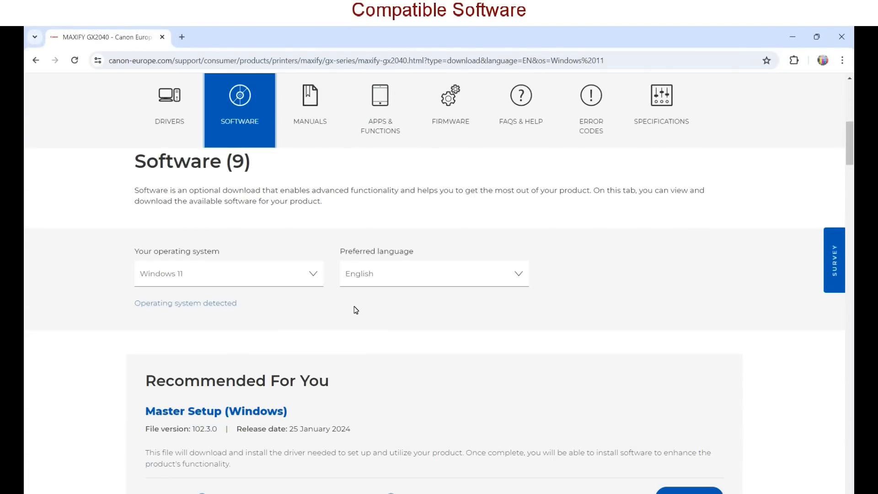
scroll(down, 3)
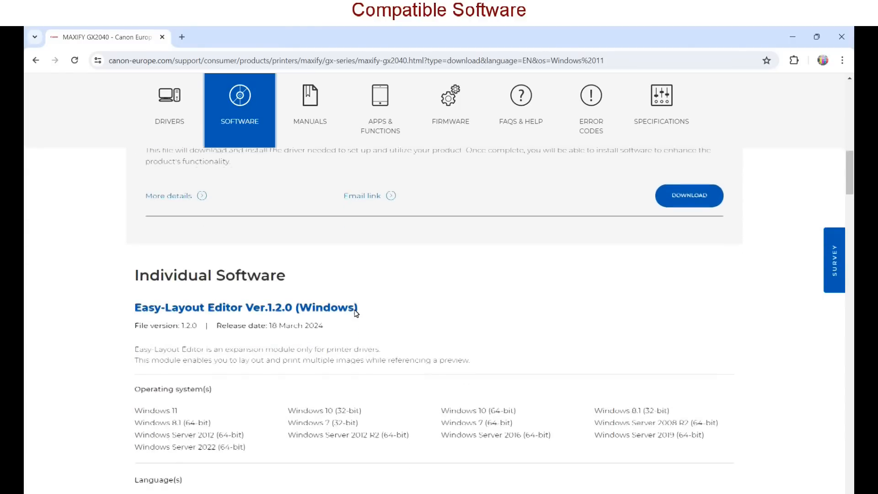
scroll(down, 3)
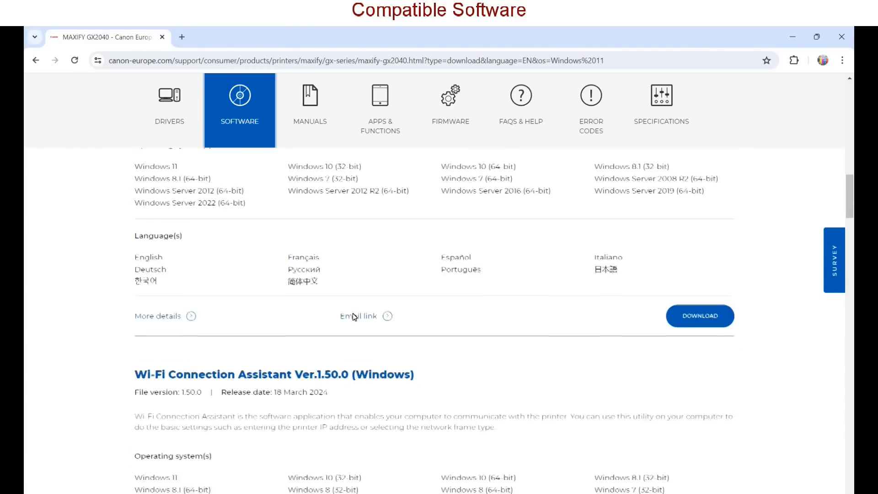
scroll(down, 3)
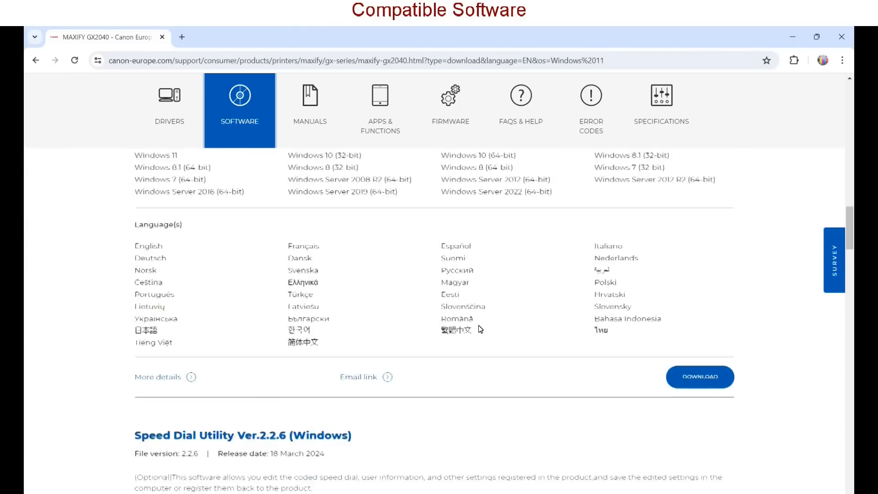
scroll(down, 3)
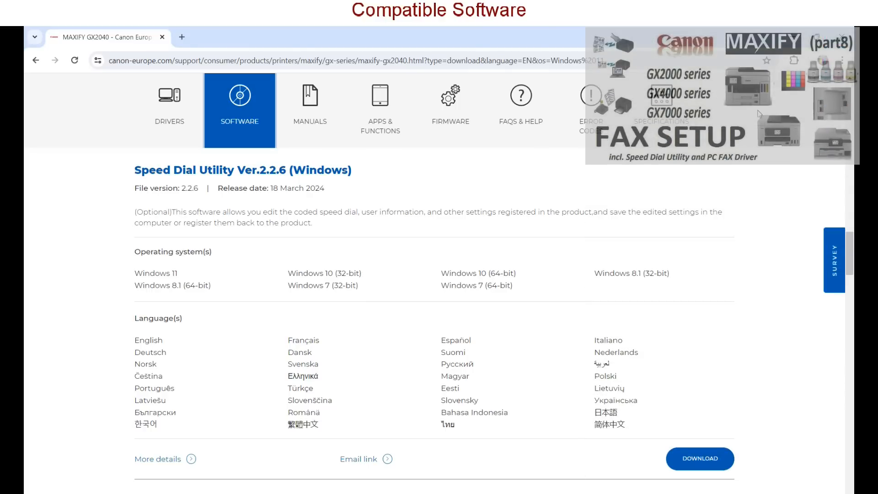
mouse_move(778, 150)
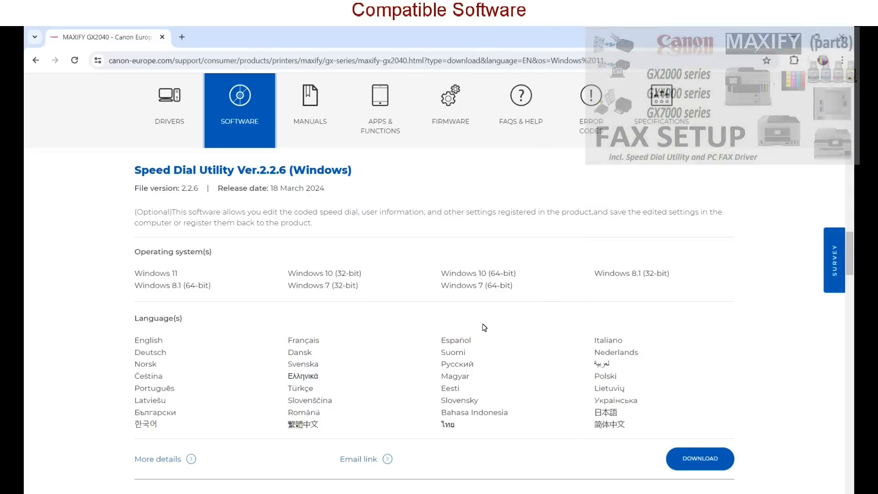
scroll(down, 3)
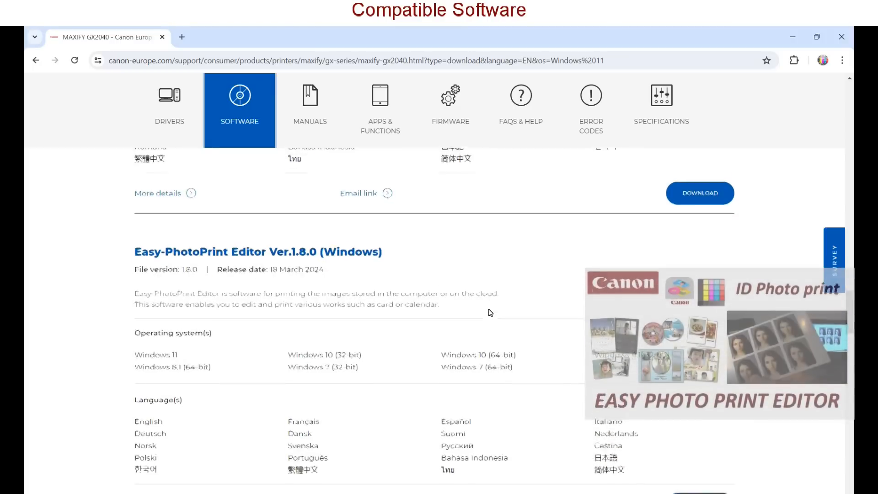
scroll(down, 3)
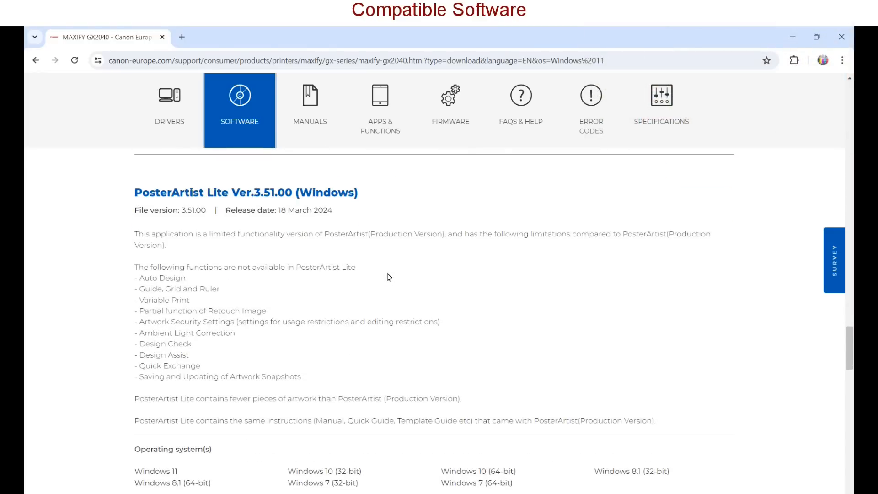
scroll(down, 3)
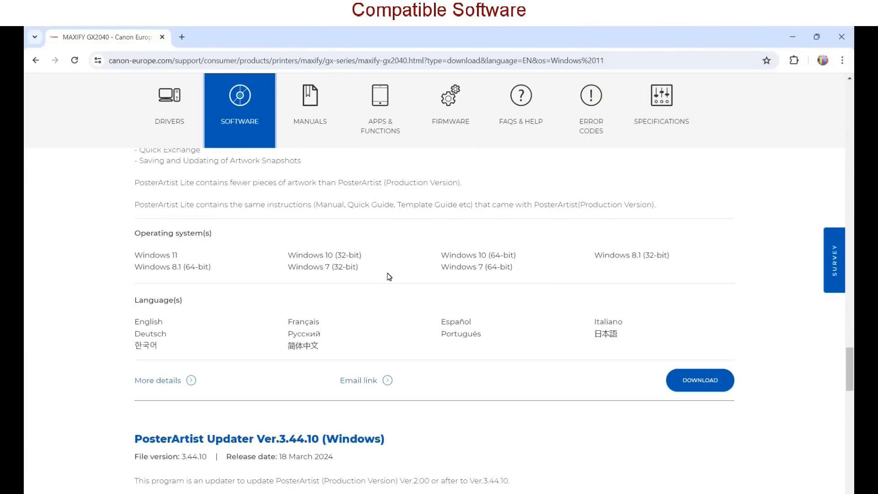
scroll(down, 3)
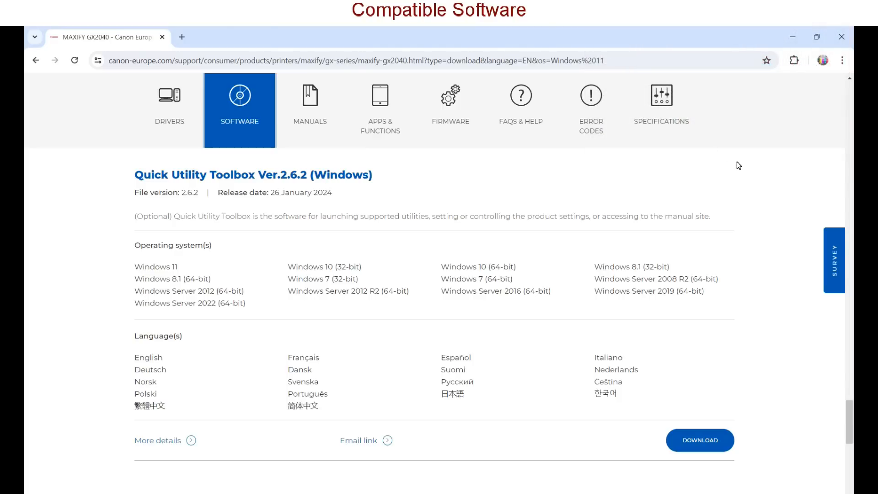
scroll(down, 3)
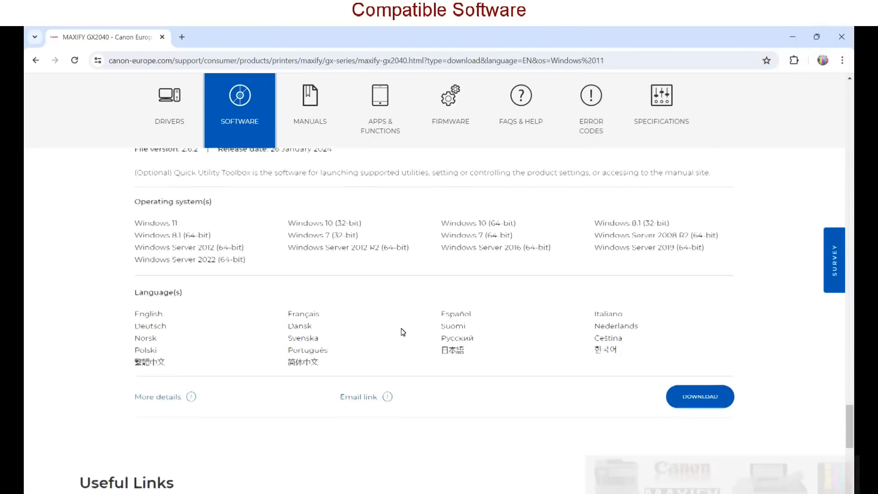
scroll(up, 3)
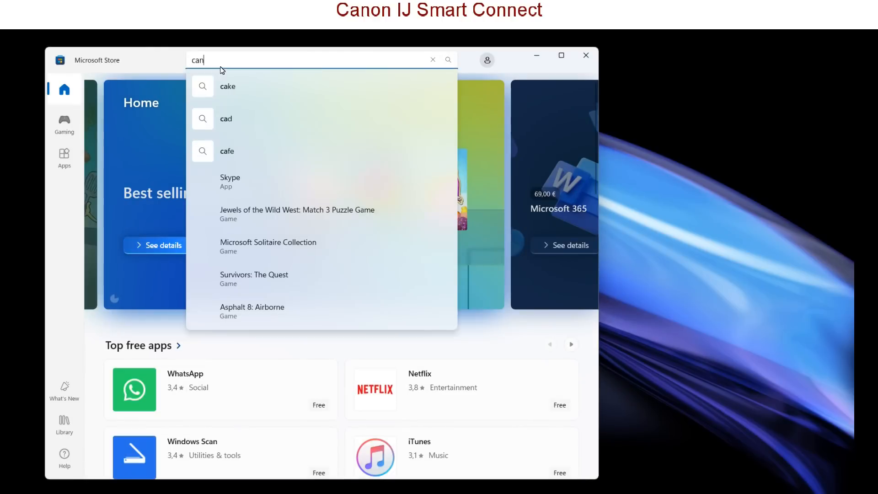
Open Canon Inkjet Smart Connect from Microsoft Store and view its Cloud apps
text(on)
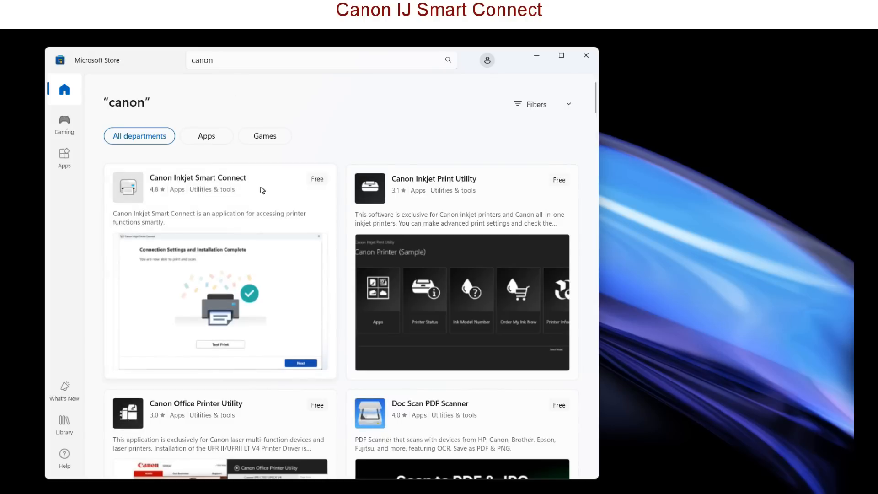
click(197, 177)
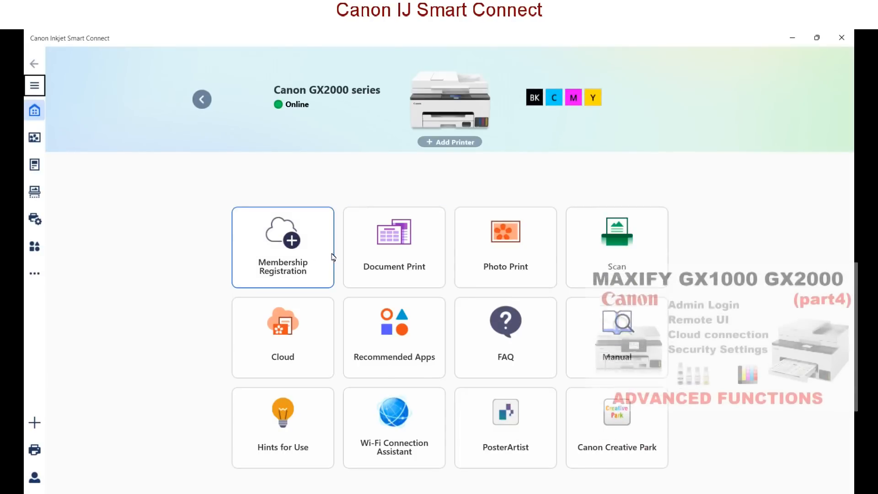
click(282, 337)
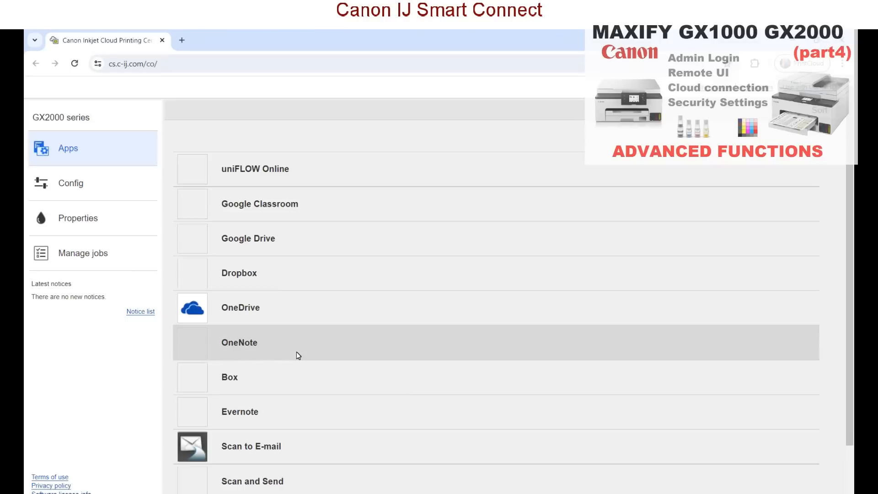
scroll(down, 3)
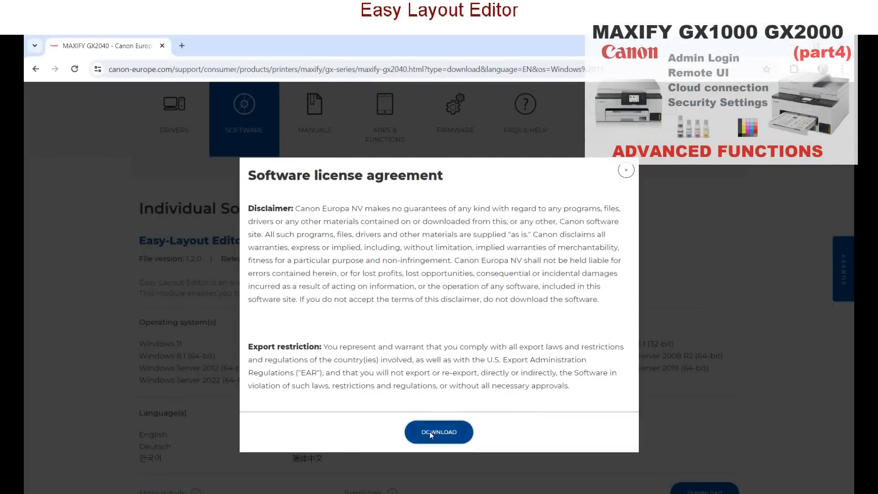
Download Easy-Layout Editor and continue its installer past region selection
click(439, 432)
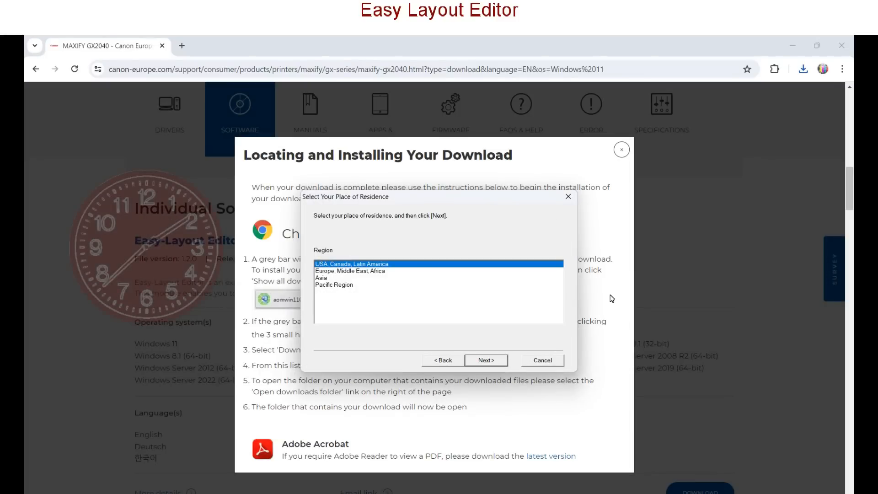
click(484, 359)
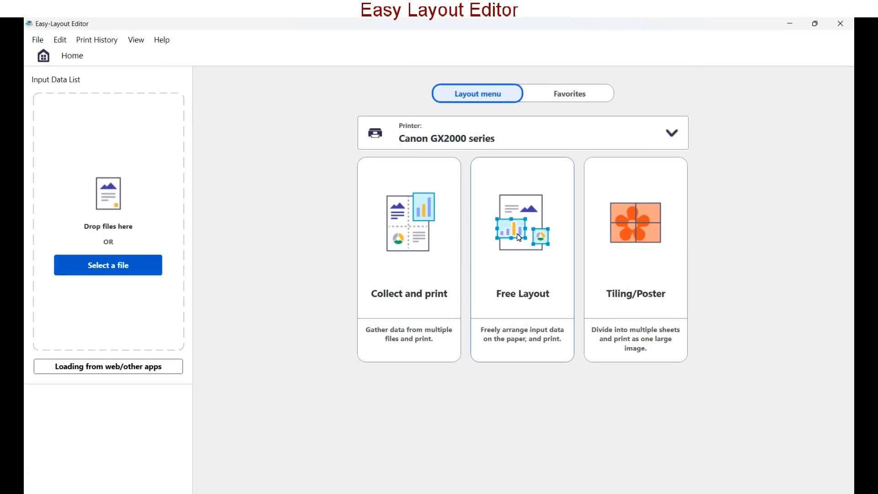
Combine the flyer, sales report and photo on page 1 and print it
click(107, 265)
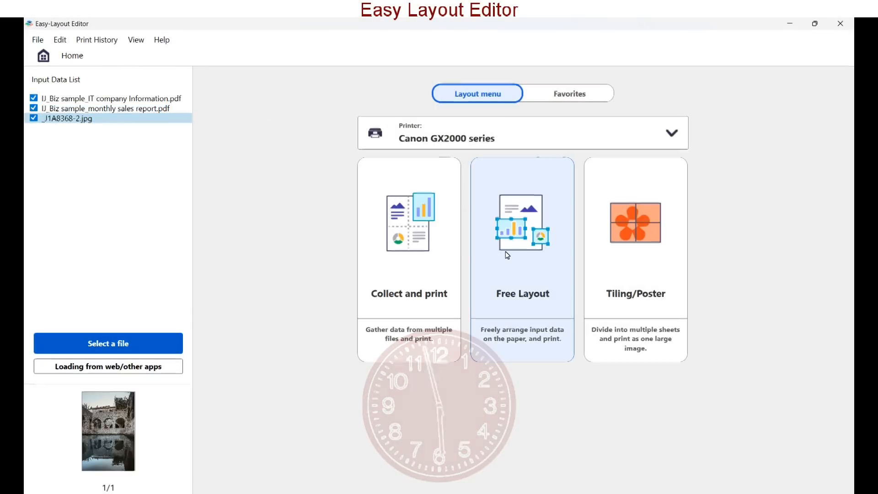
click(522, 260)
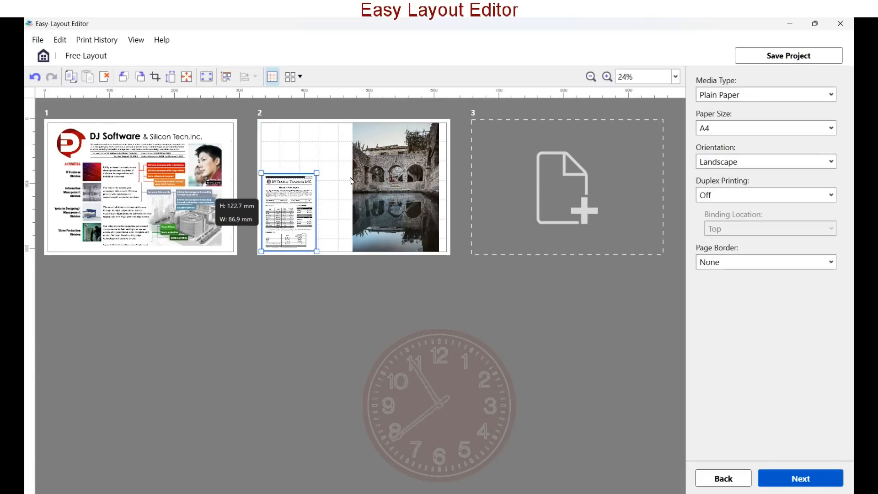
drag(140, 185, 347, 168)
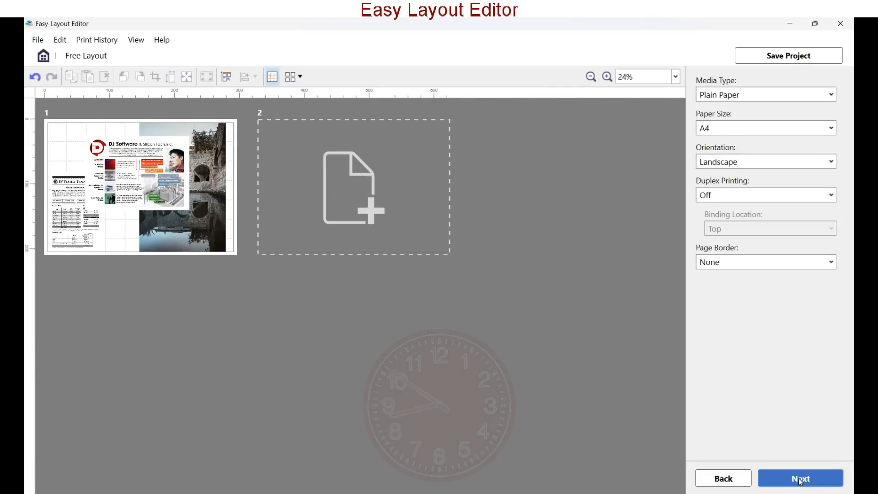
click(800, 477)
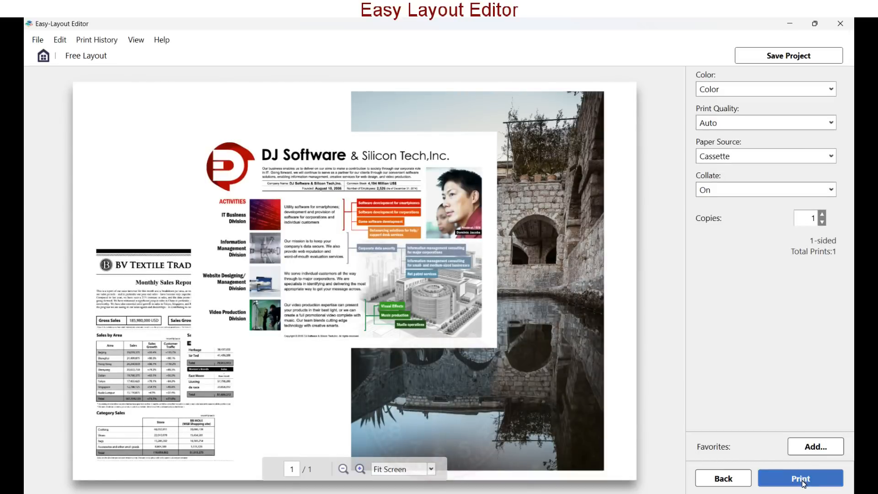
click(800, 478)
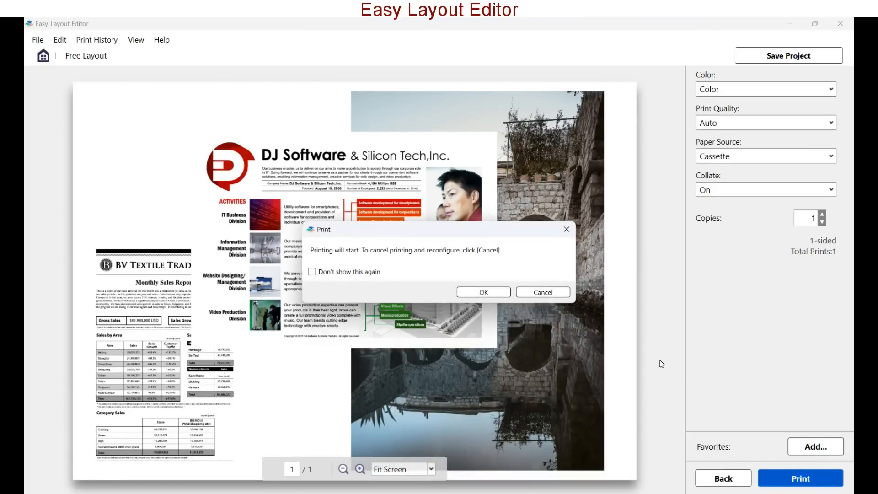
click(483, 292)
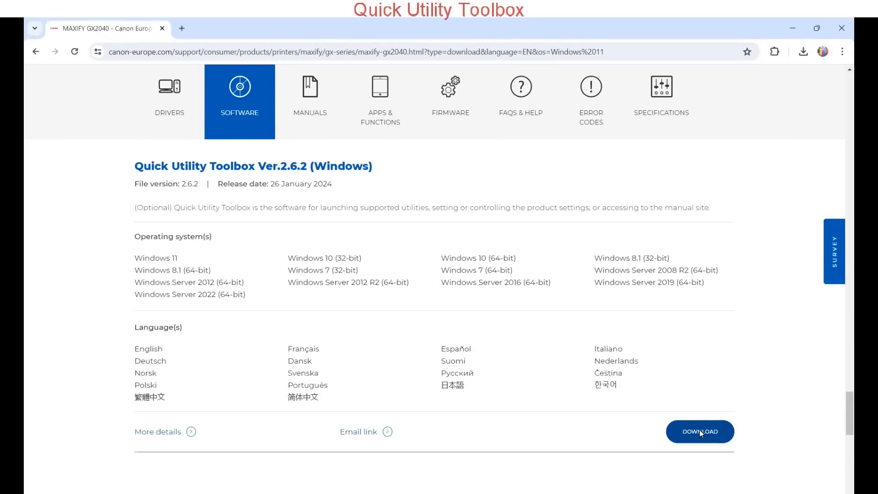
Download Quick Utility Toolbox and pick Europe, Middle East, Africa as region
click(699, 432)
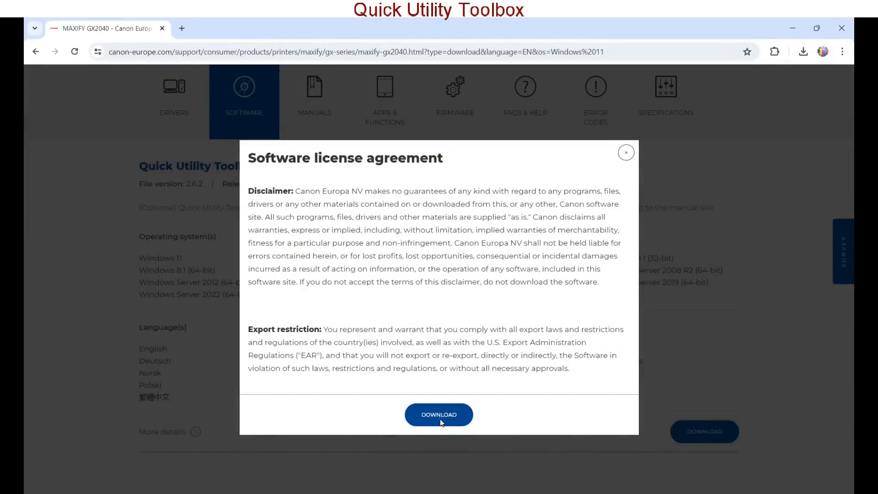
click(439, 414)
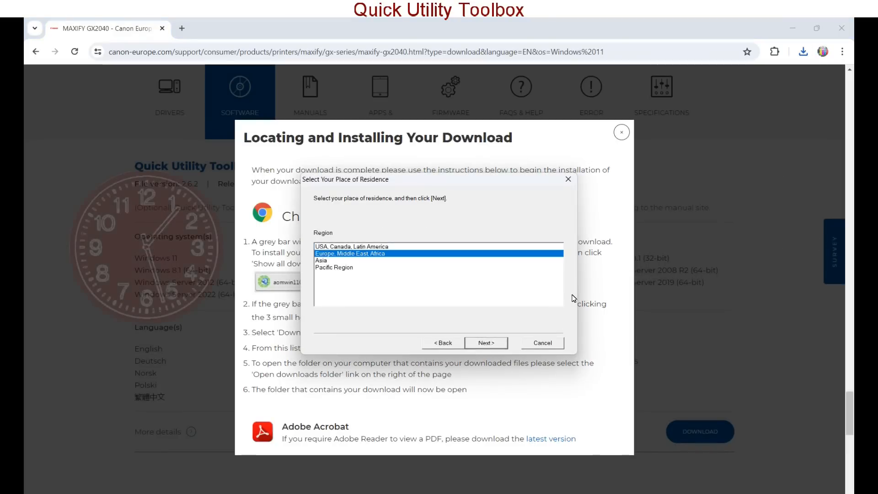
click(485, 342)
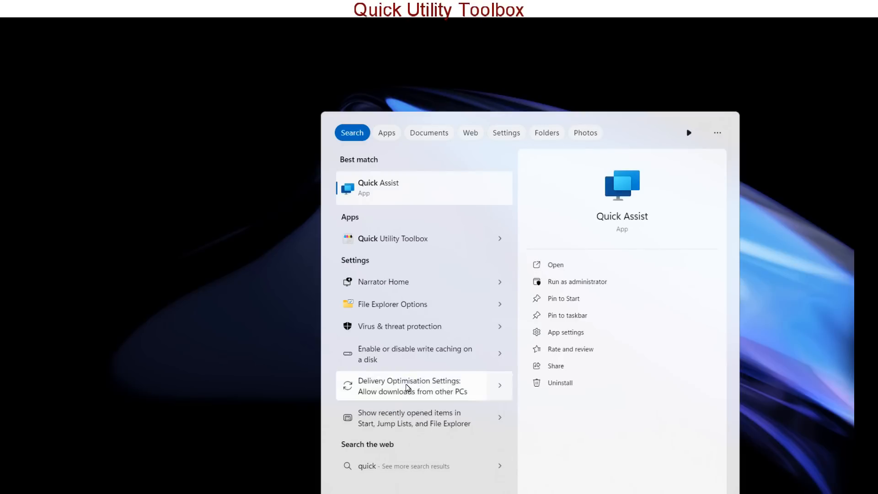
Launch Quick Utility Toolbox and view the GX2000's empty destination folder list after entering the admin password
click(392, 238)
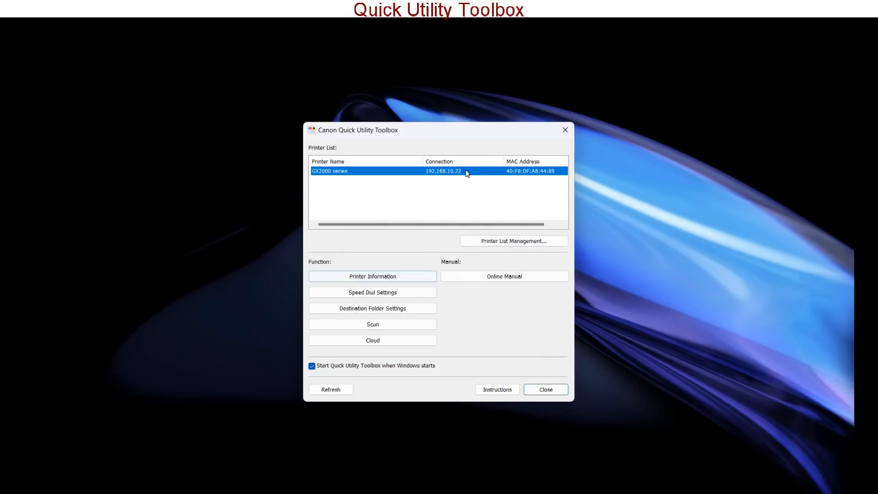
mouse_move(565, 257)
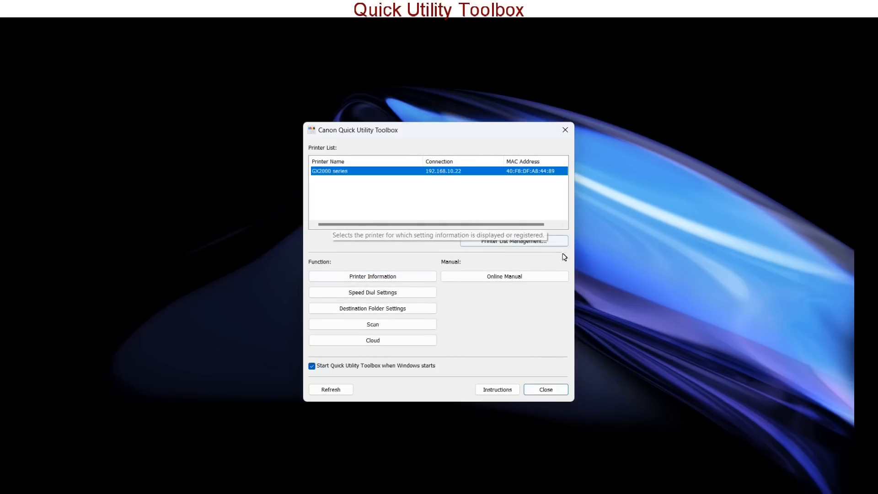
mouse_move(487, 261)
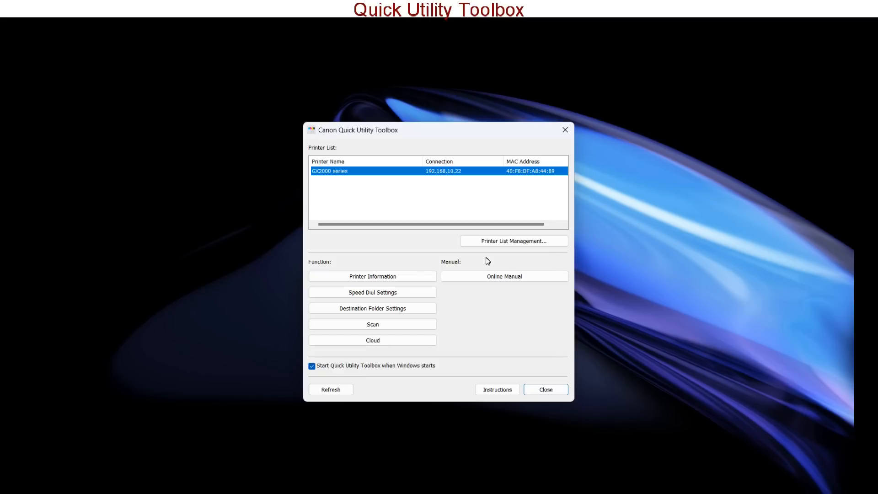
mouse_move(372, 276)
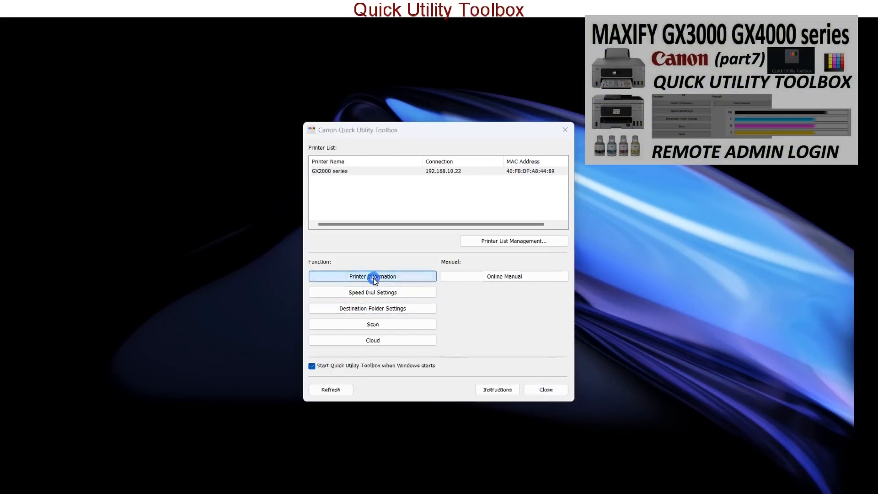
click(372, 307)
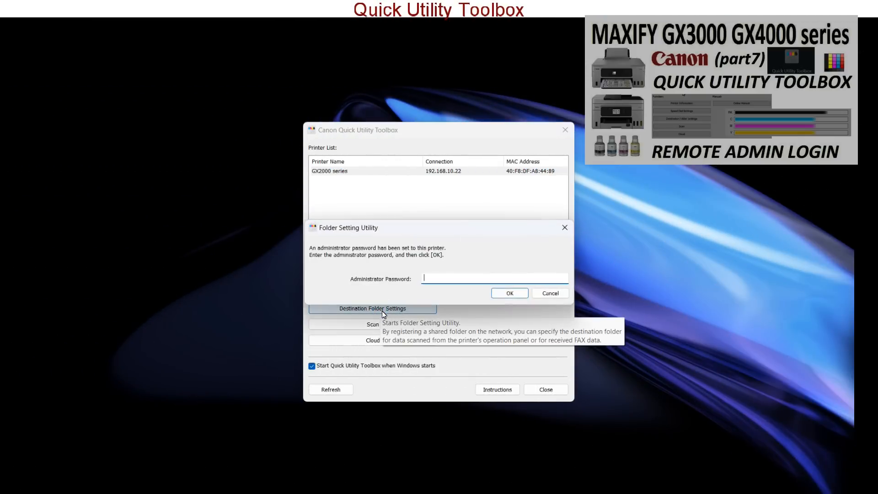
click(509, 293)
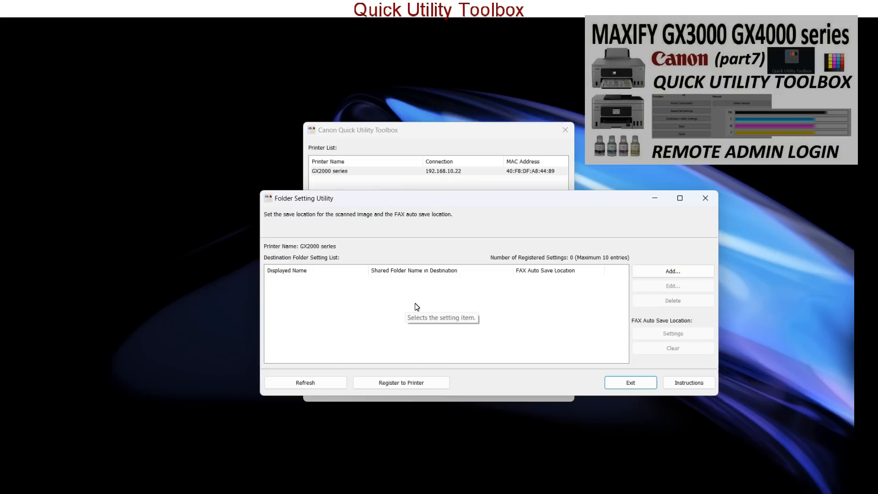
mouse_move(572, 307)
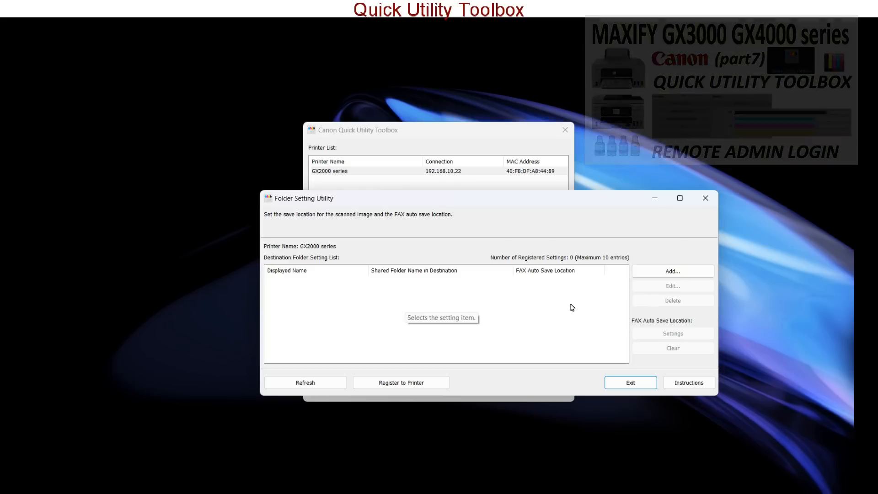
click(672, 272)
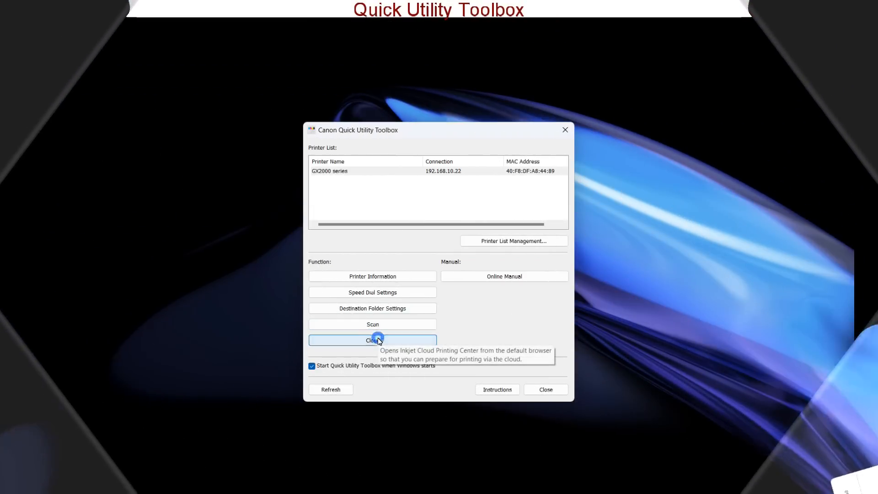
click(372, 340)
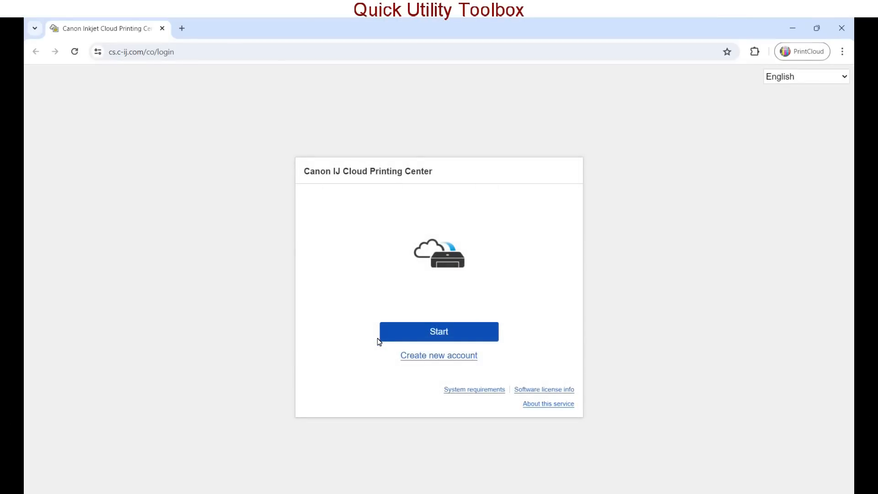
mouse_move(842, 28)
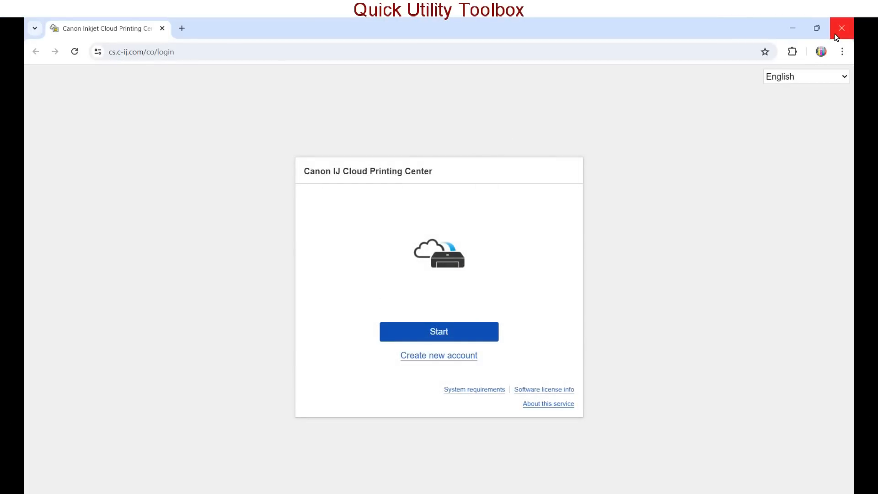
click(439, 331)
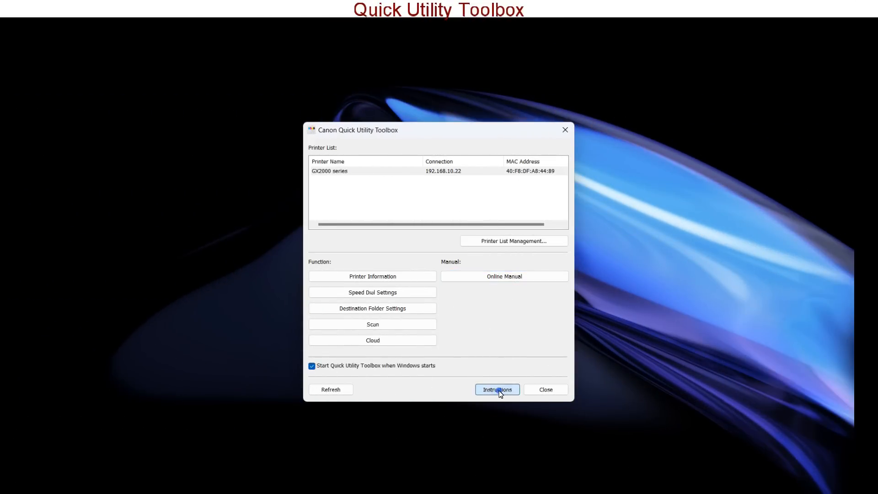
click(496, 390)
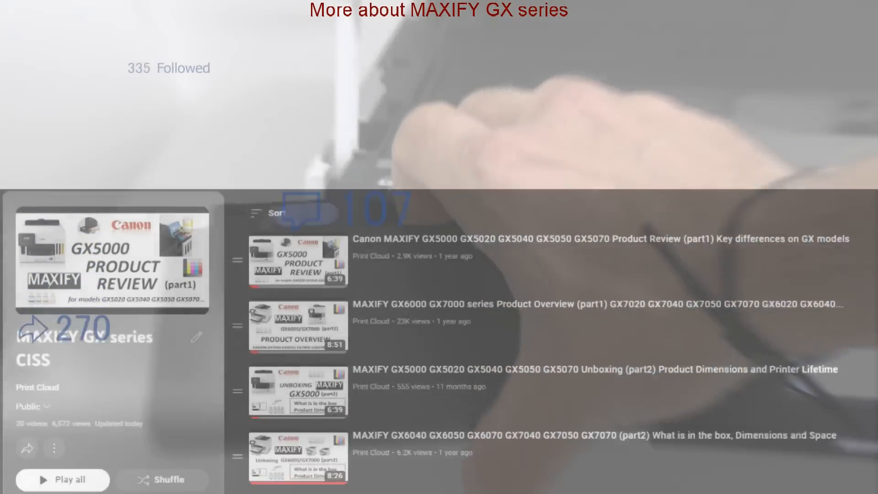
Scroll the MAXIFY GX playlist, then list the Print Cloud channel's videos by Popular
scroll(down, 3)
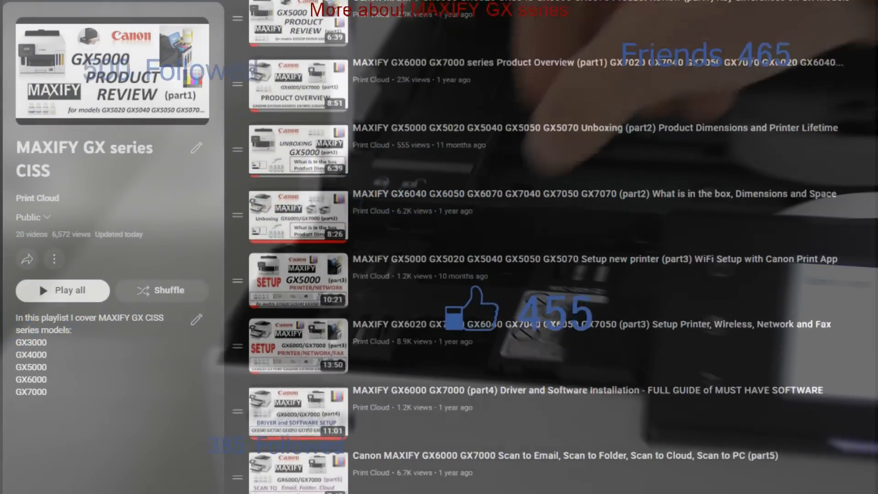
scroll(down, 3)
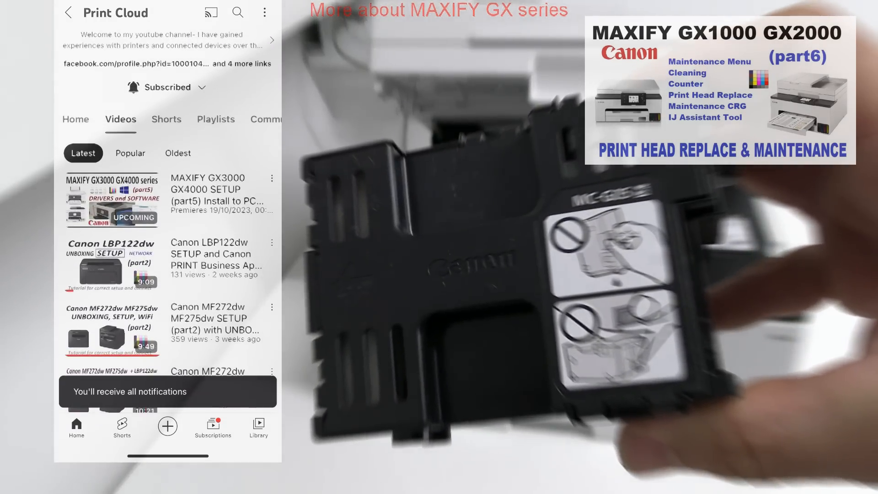
click(130, 153)
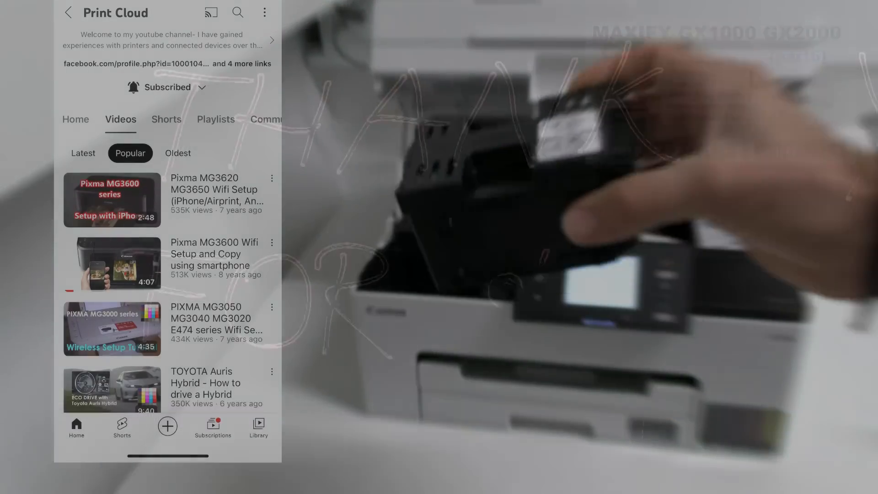